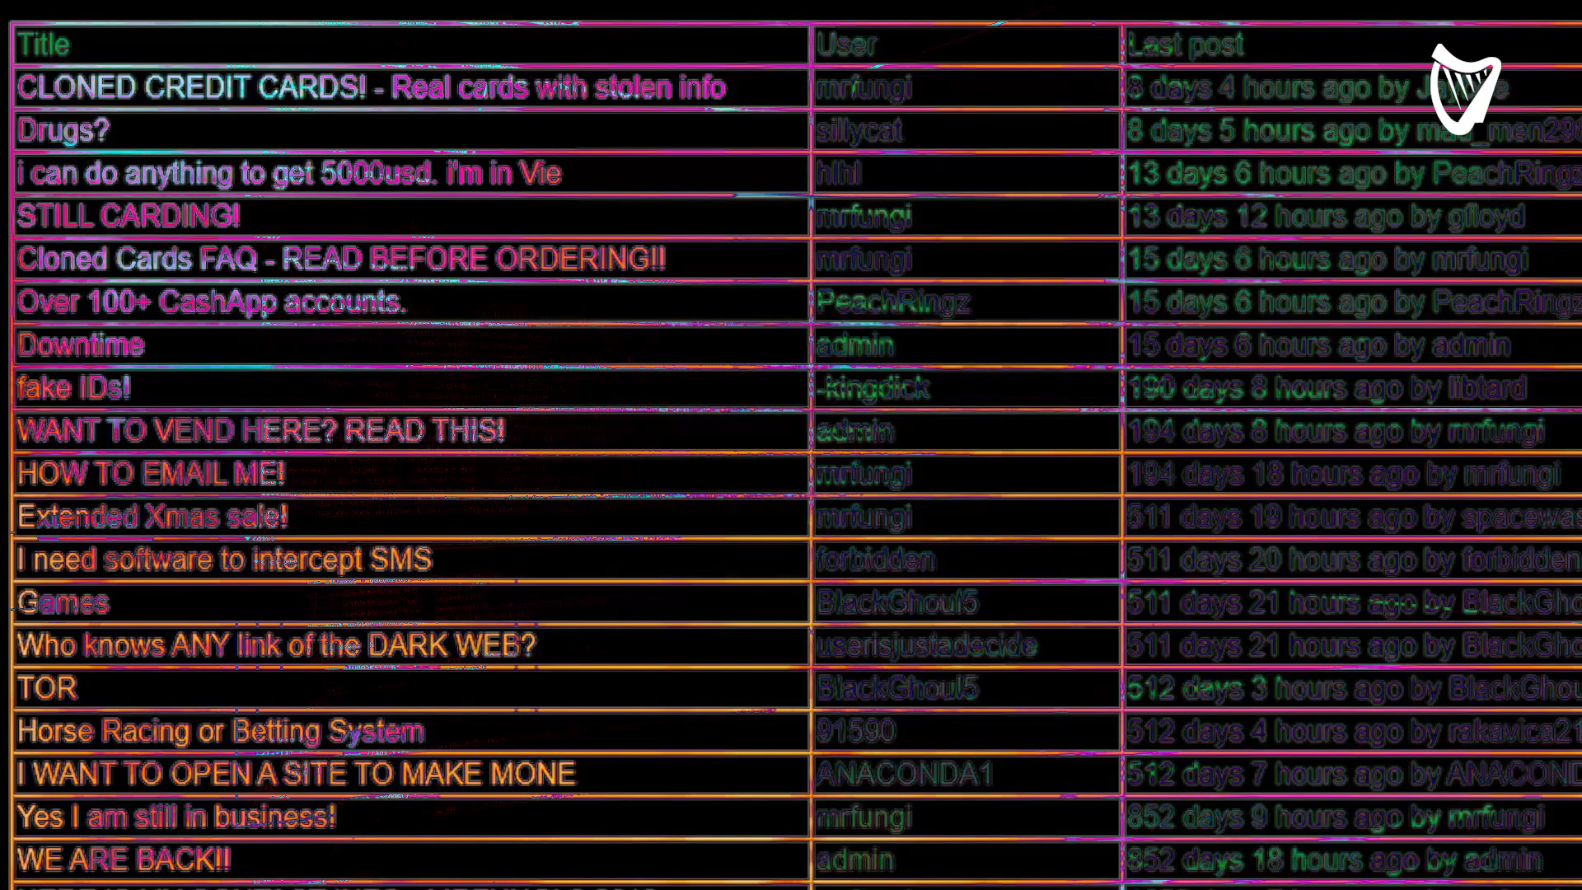
scroll("down", 3)
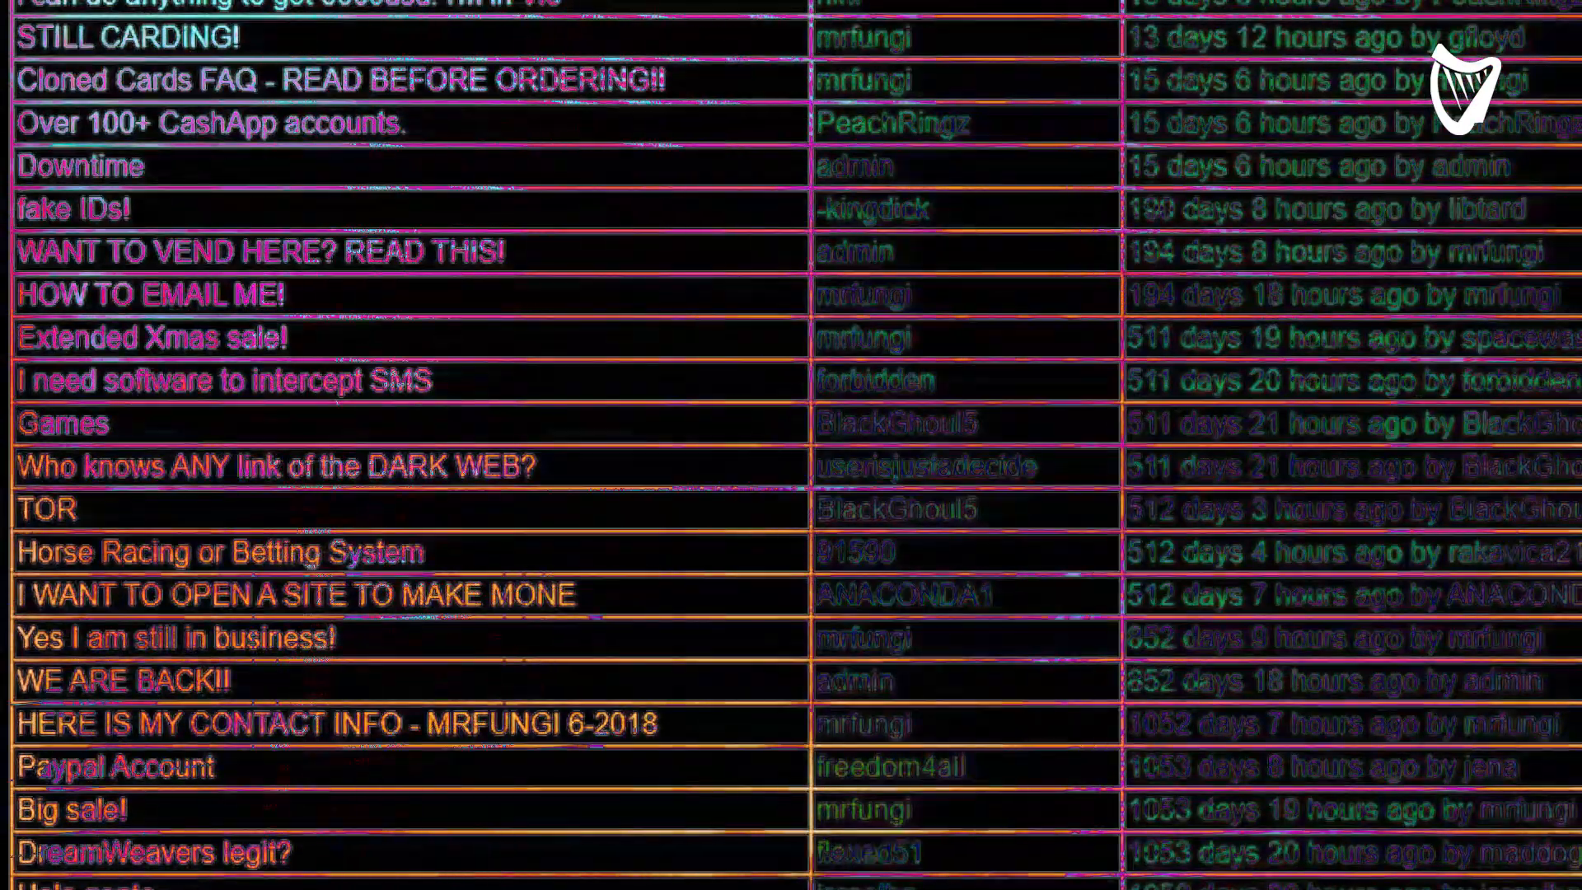